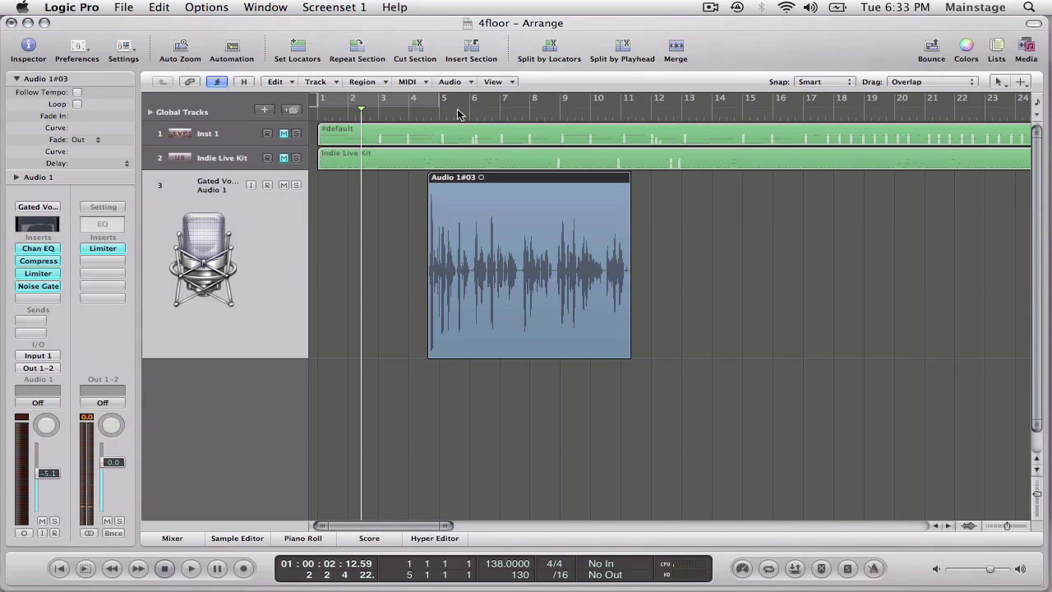
# Move the voice-over region earlier to start near bar 3 and place the playhead there.
pyautogui.click(190, 568)
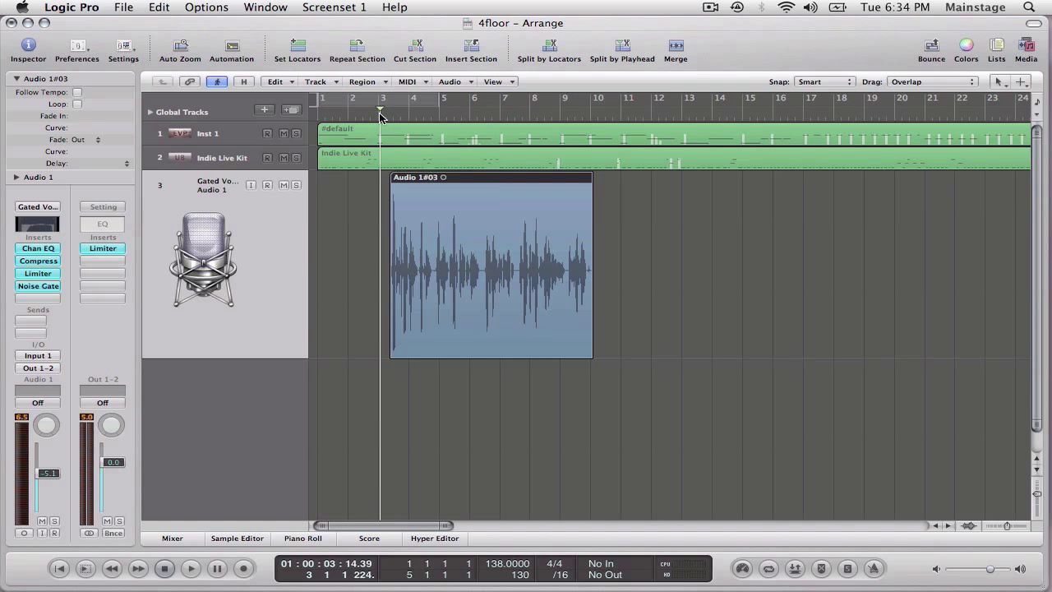
pyautogui.click(191, 568)
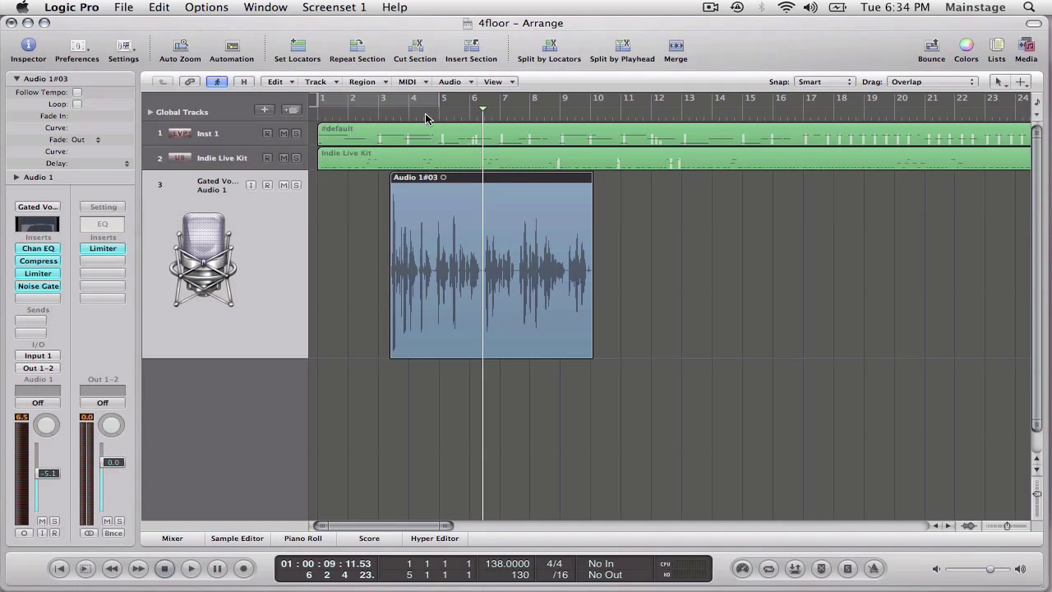
pyautogui.moveTo(282, 125)
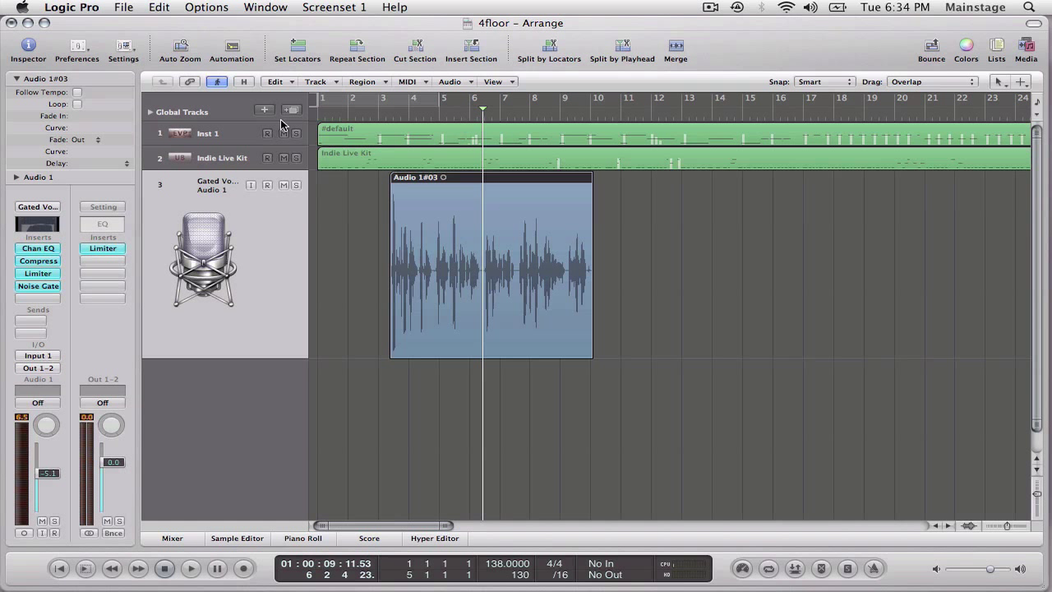
pyautogui.moveTo(485, 181)
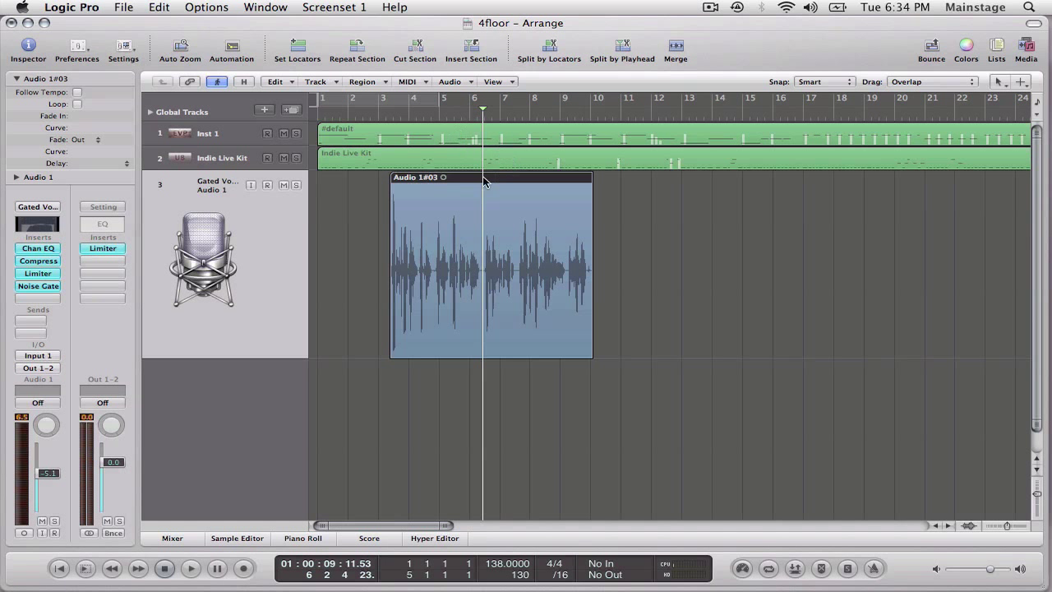
pyautogui.moveTo(208, 222)
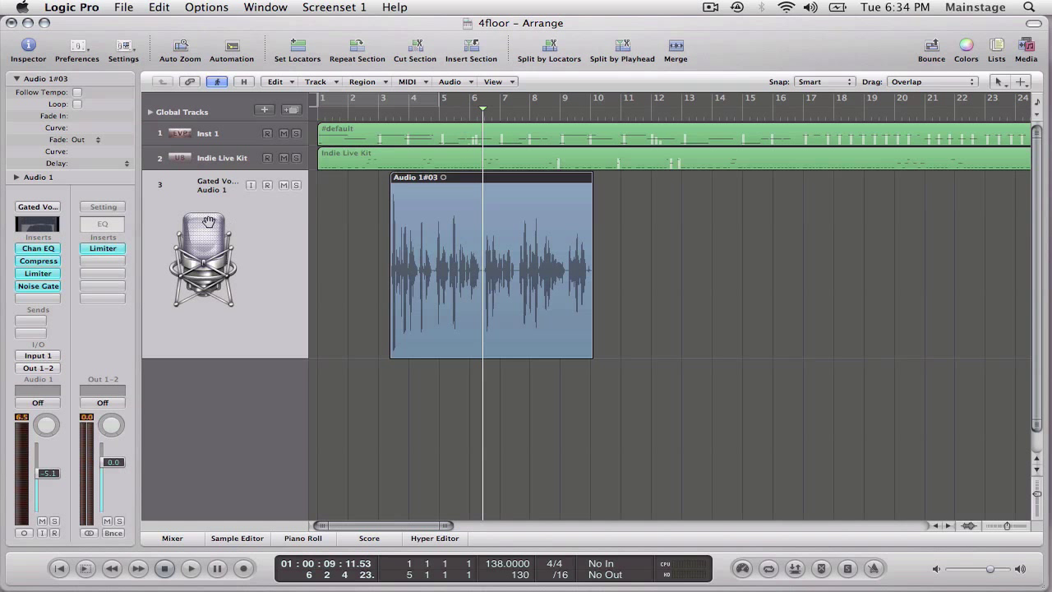
pyautogui.moveTo(205, 158)
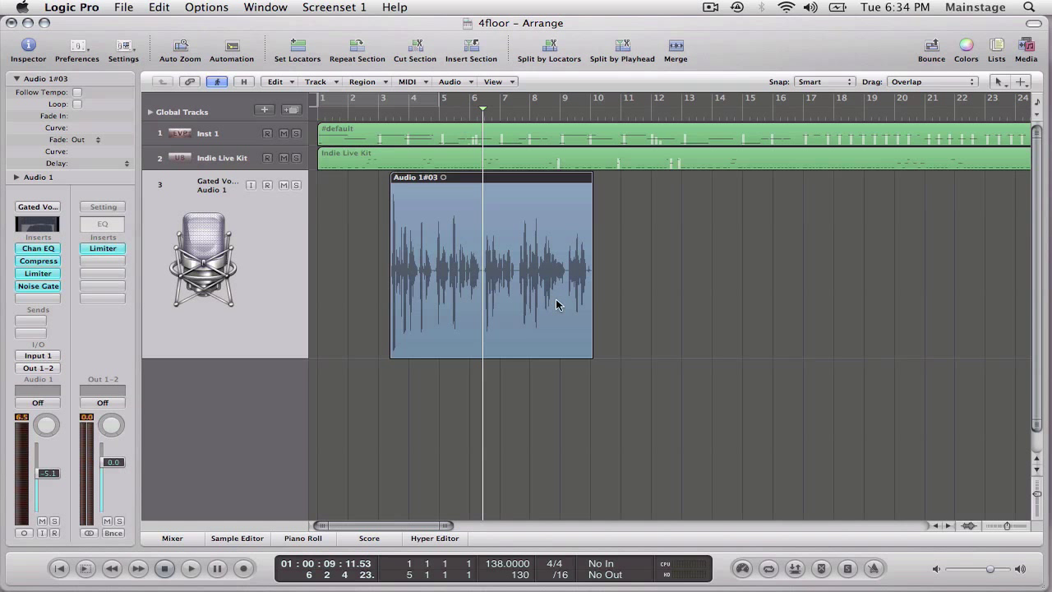
pyautogui.moveTo(487, 286)
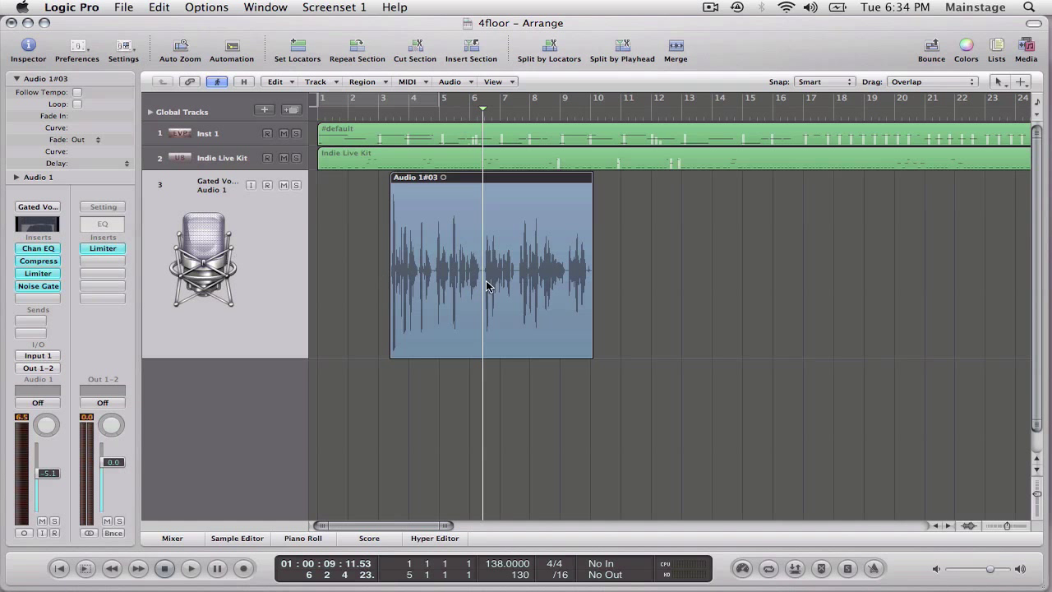
pyautogui.moveTo(485, 208)
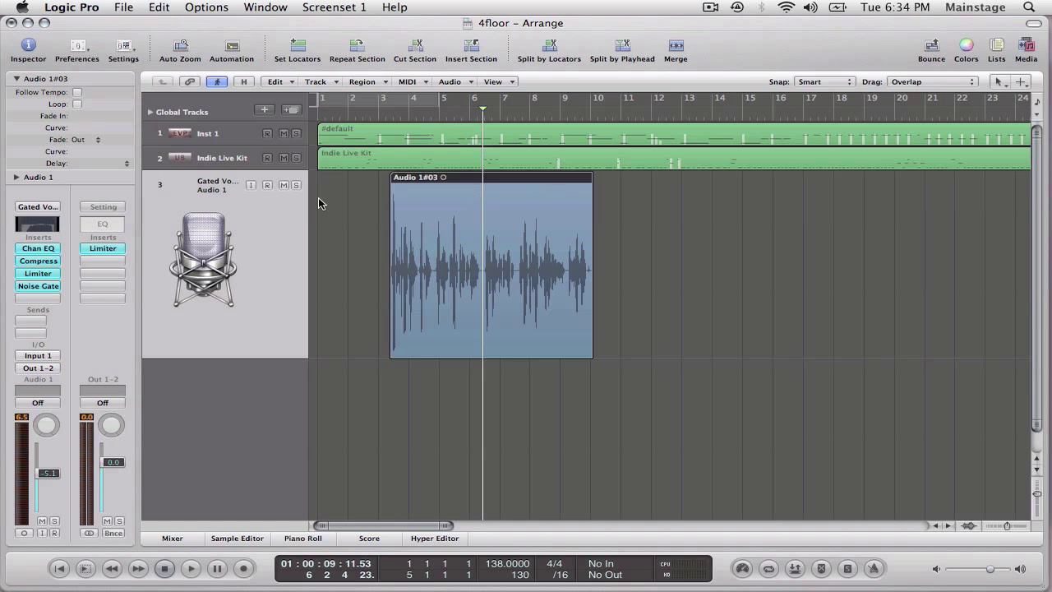
pyautogui.moveTo(163, 165)
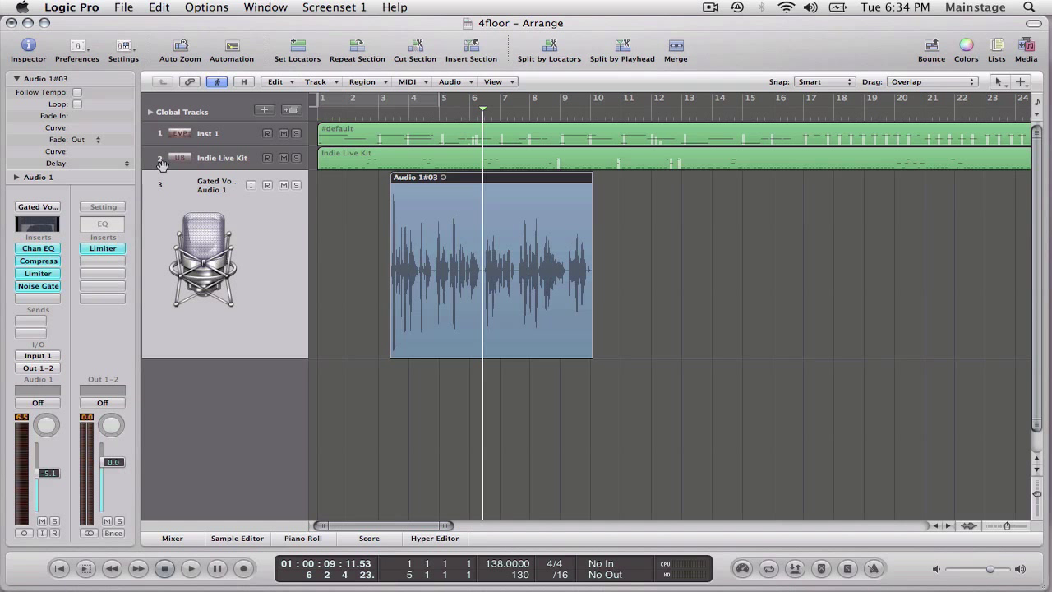
pyautogui.moveTo(378, 159)
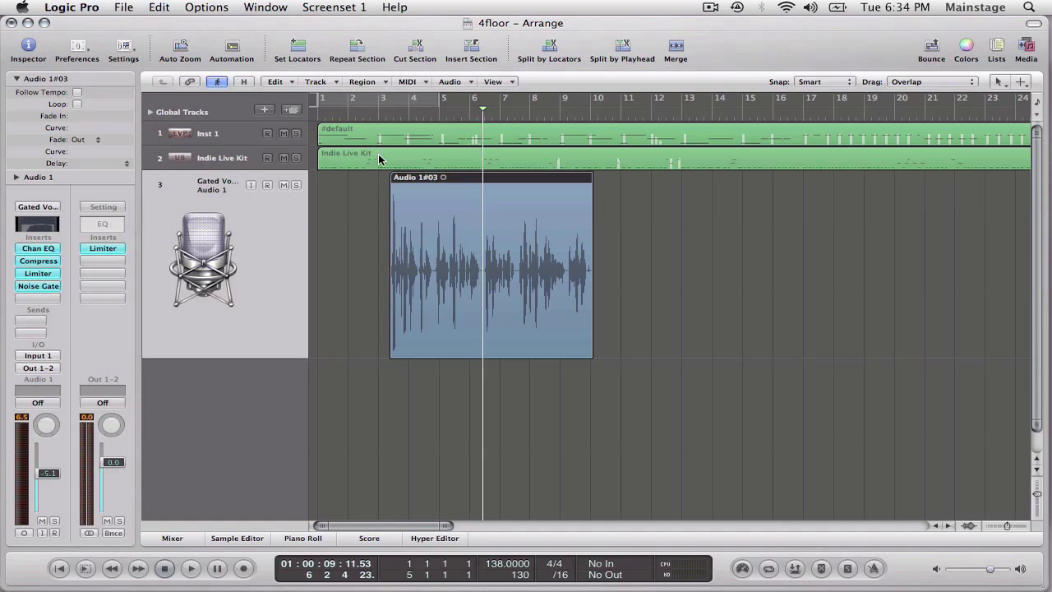
pyautogui.moveTo(391, 137)
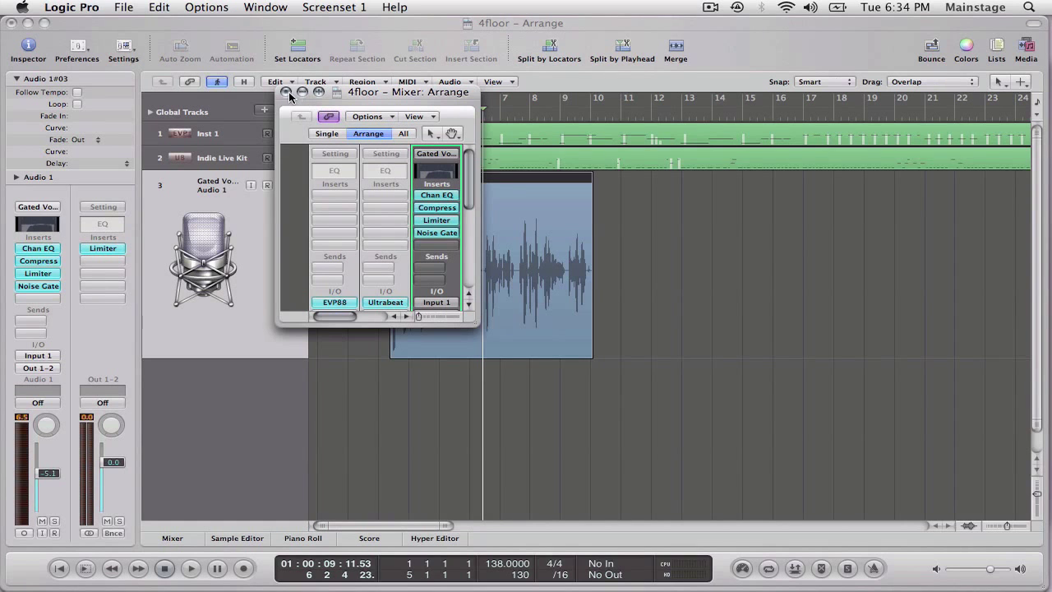
pyautogui.moveTo(516, 360)
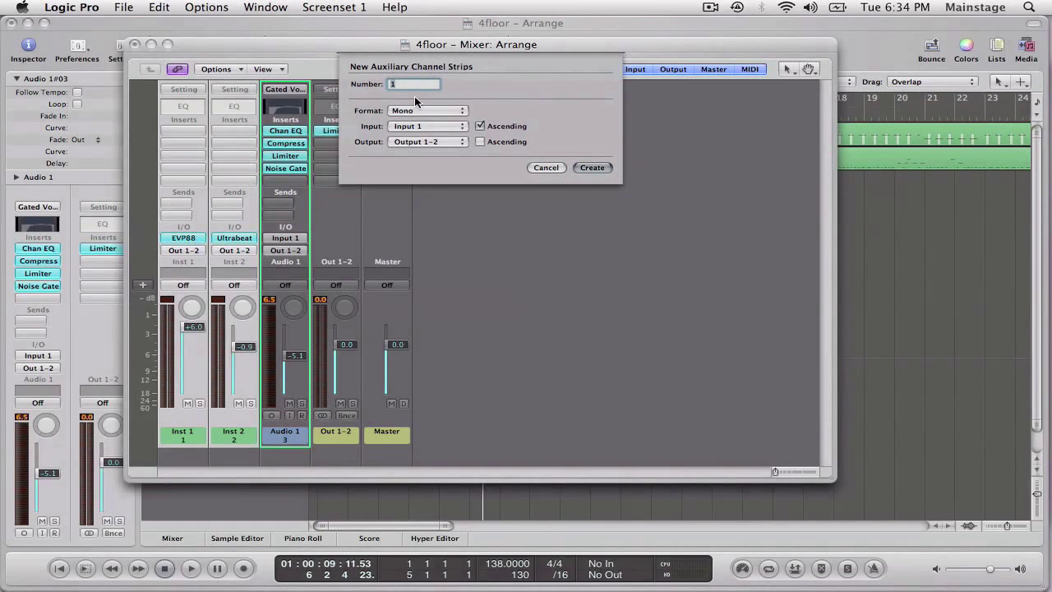
# Create a stereo auxiliary channel strip with Bus 1 as its input.
pyautogui.click(428, 110)
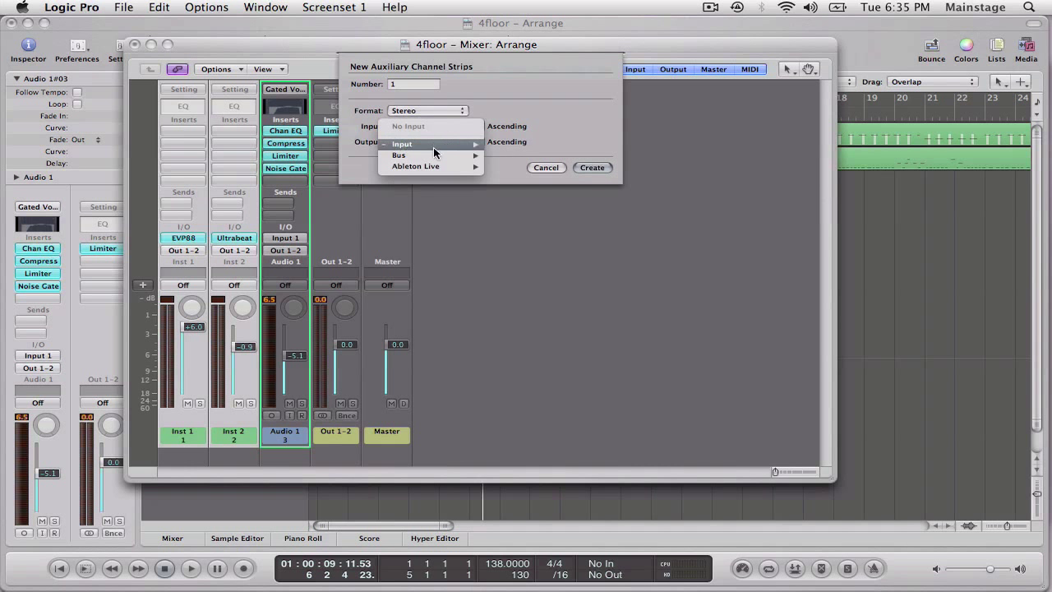
pyautogui.click(399, 155)
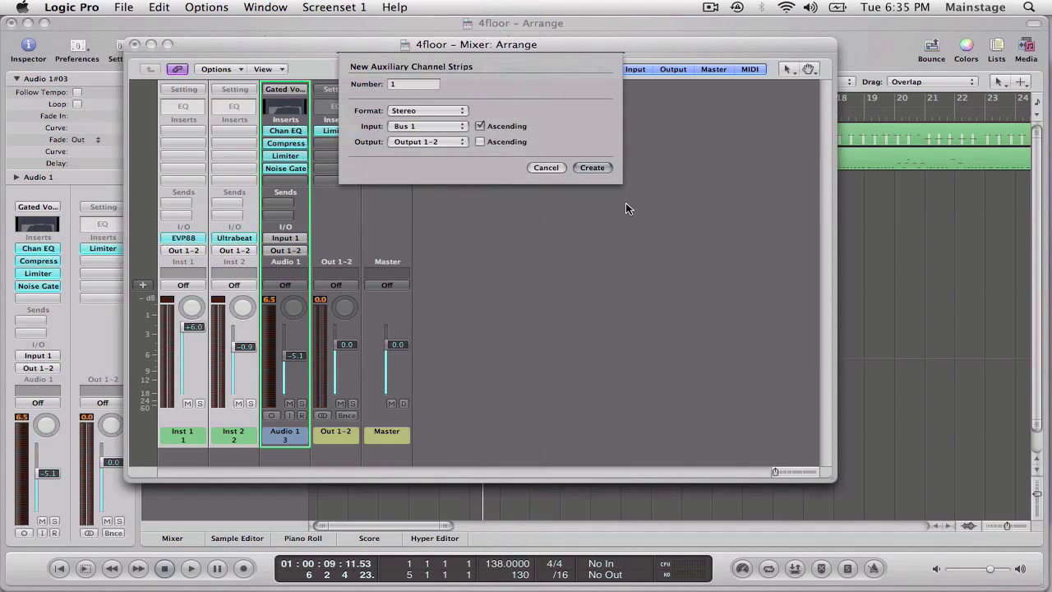
pyautogui.click(592, 167)
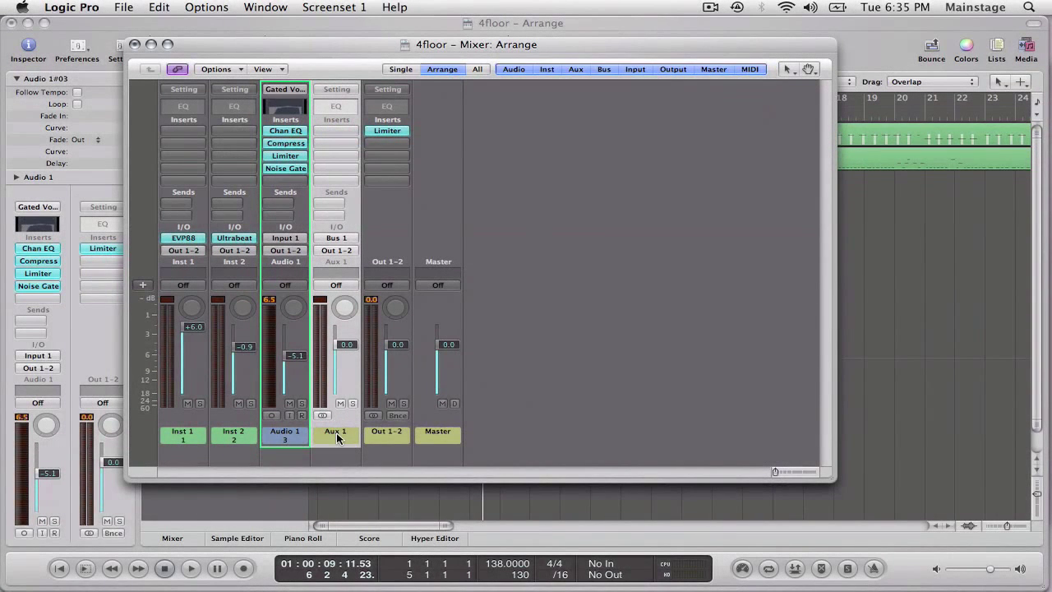
# Name Aux 1 'music', route Inst 1 and Inst 2 to Bus 1, and lower Audio 1.
pyautogui.write('mus')
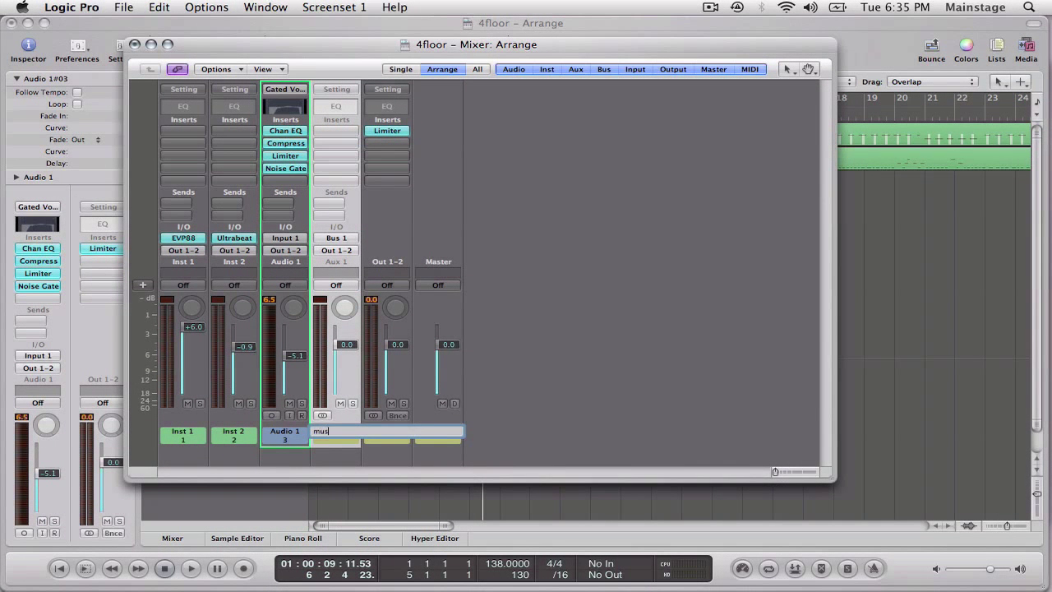
pyautogui.press('Return')
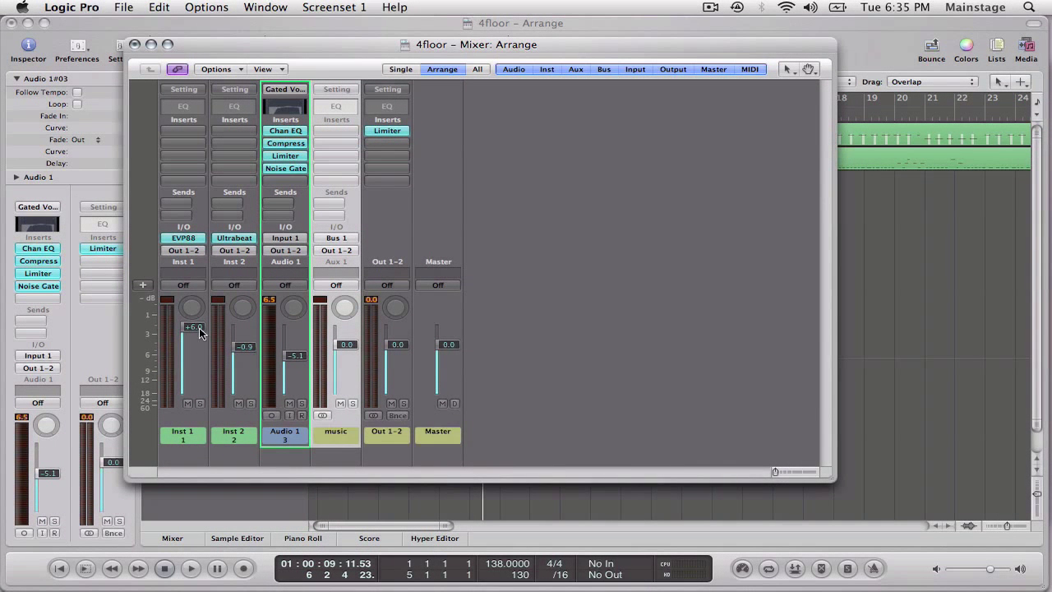
pyautogui.moveTo(173, 254)
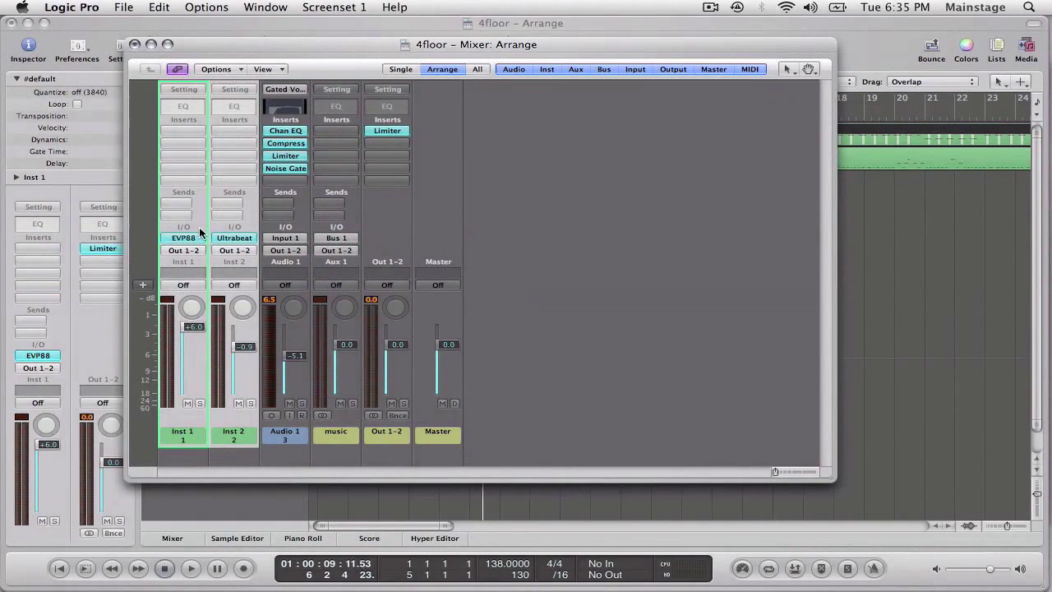
pyautogui.click(183, 250)
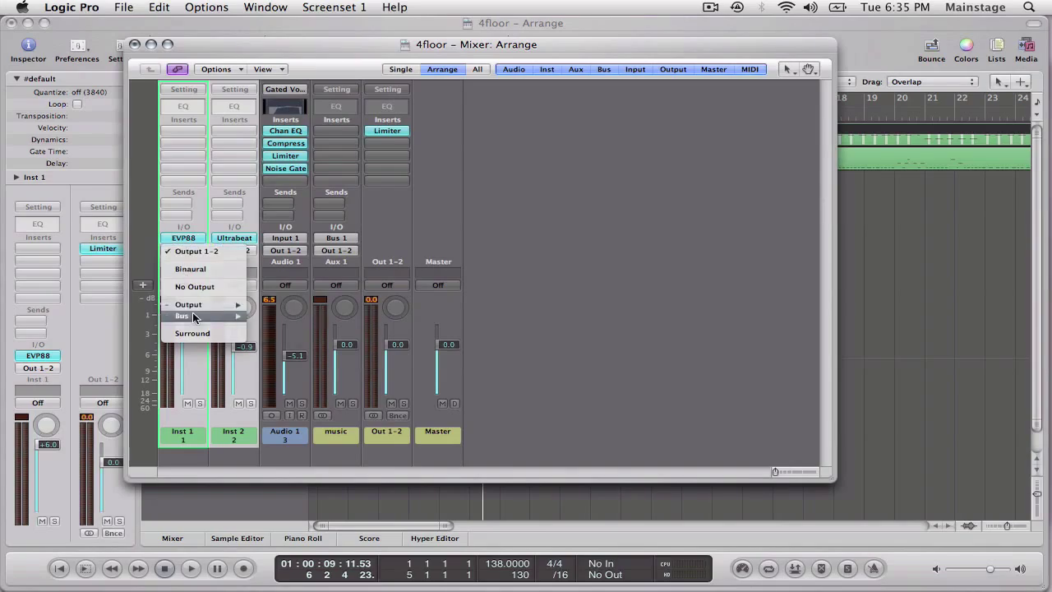
pyautogui.click(182, 315)
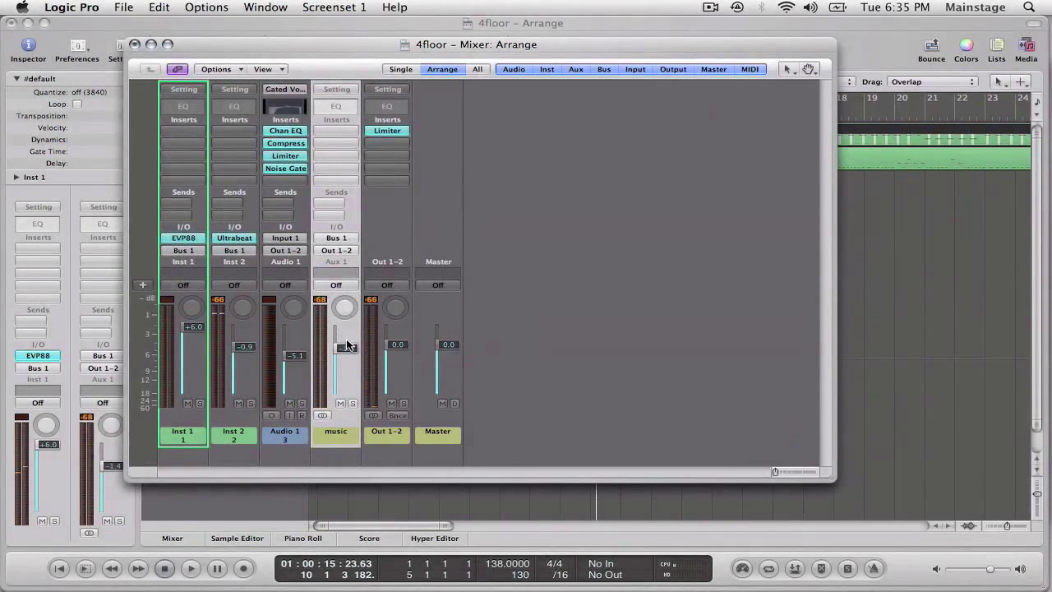
pyautogui.moveTo(346, 337); pyautogui.dragTo(345, 348)
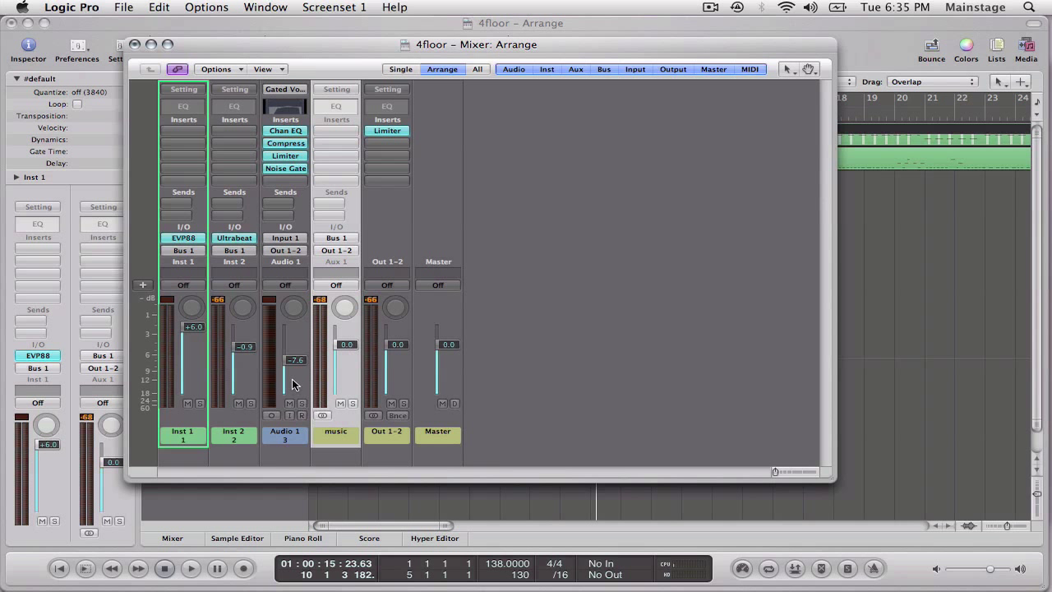
pyautogui.moveTo(265, 348)
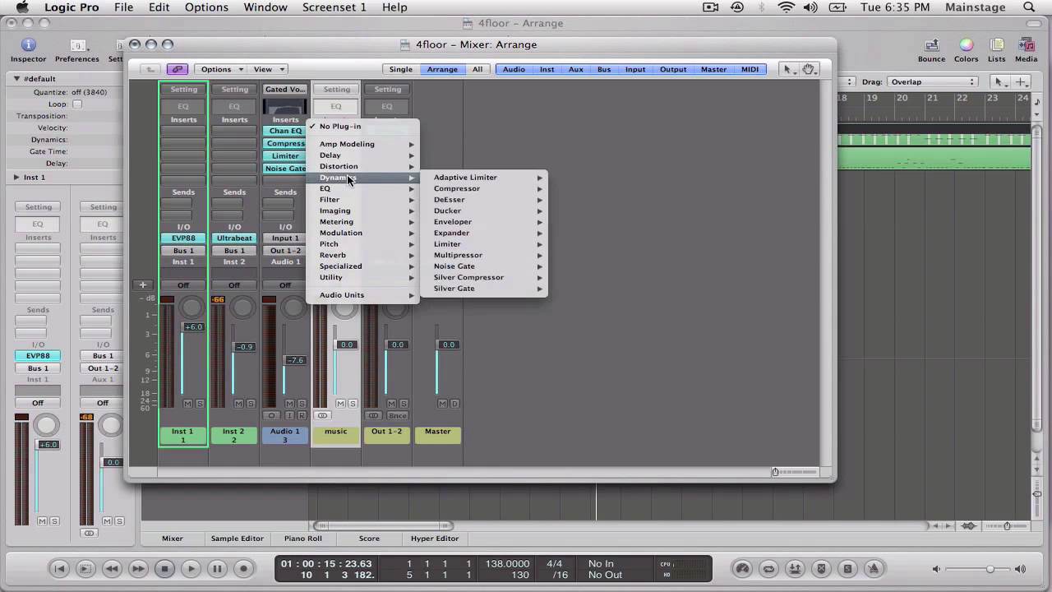
pyautogui.moveTo(457, 189)
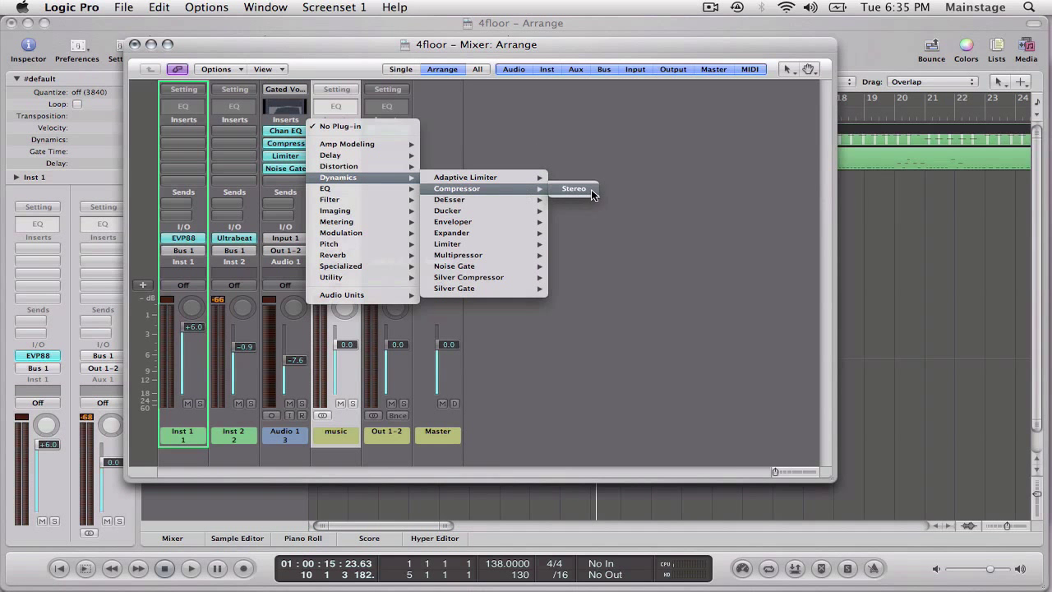
# Insert a stereo Compressor on the music aux strip and bring up its settings.
pyautogui.click(574, 188)
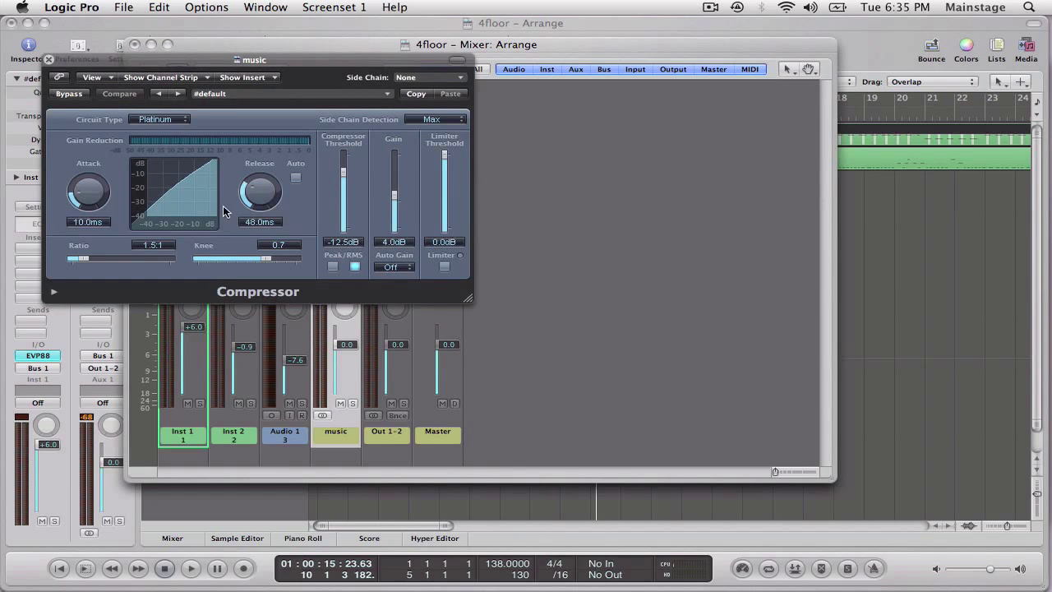
pyautogui.moveTo(235, 185)
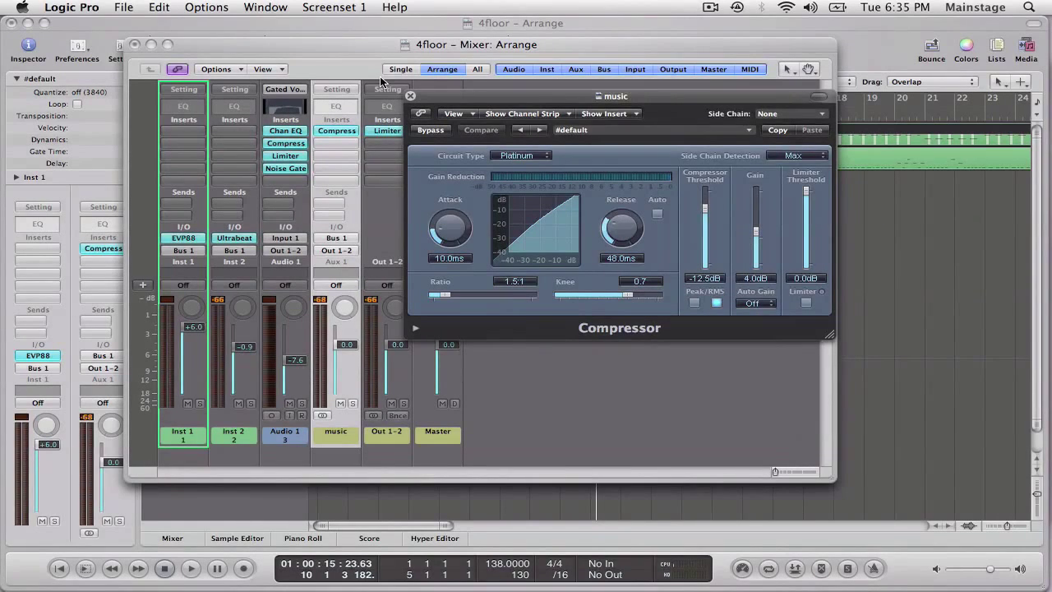
pyautogui.click(191, 569)
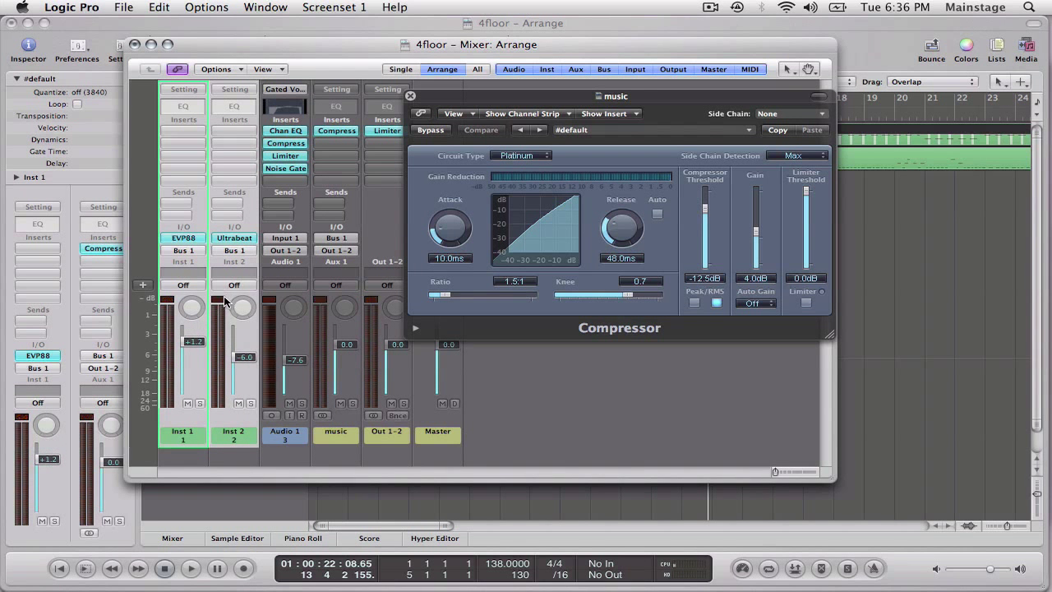
pyautogui.click(191, 568)
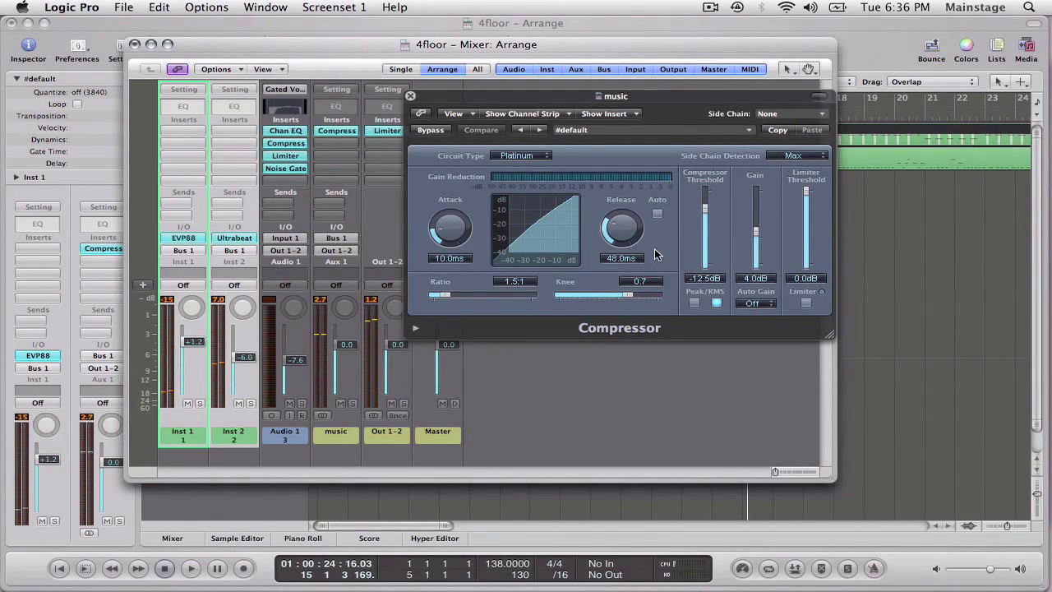
pyautogui.moveTo(653, 181)
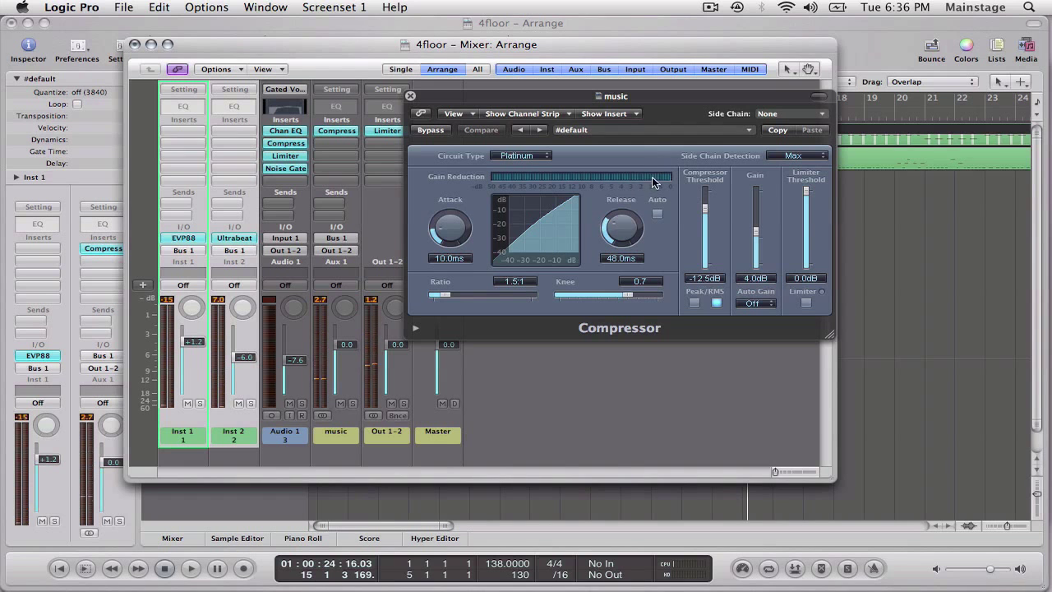
pyautogui.click(790, 114)
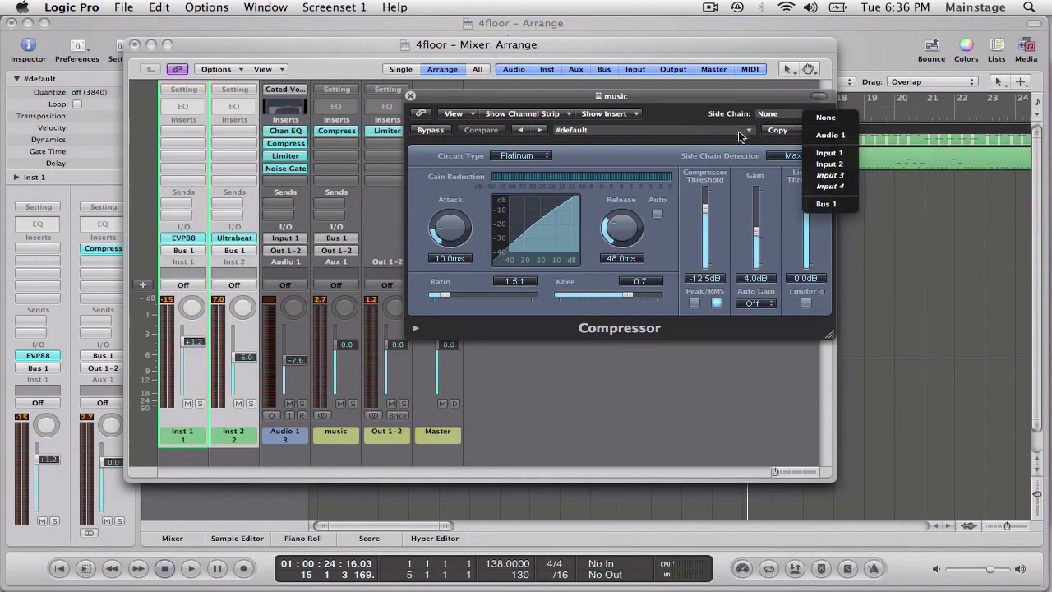
# Set the compressor side chain to Audio 1, ratio 4.8:1 and threshold -24 dB.
pyautogui.click(830, 135)
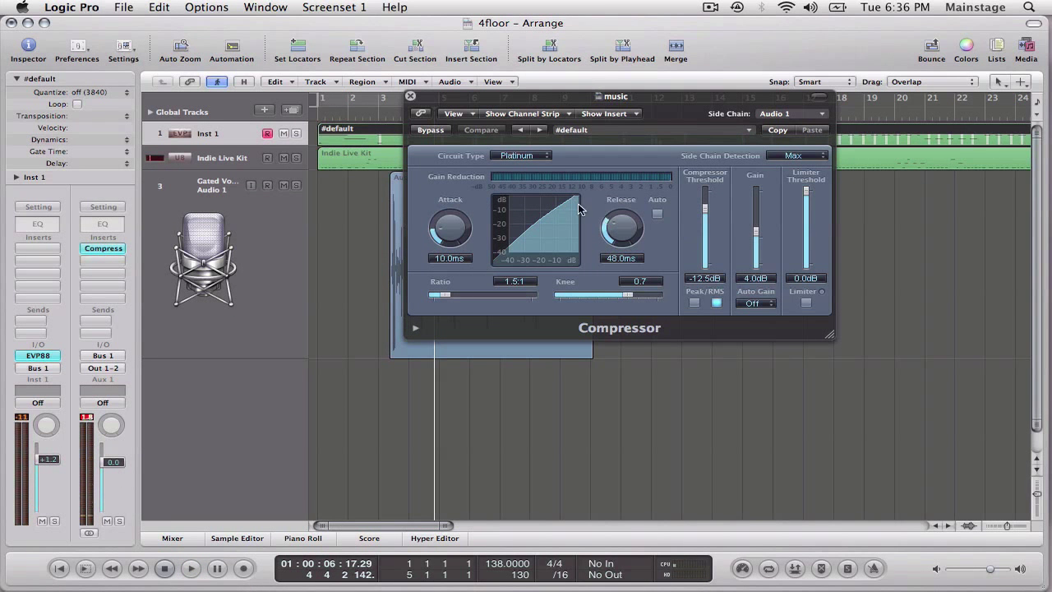
pyautogui.moveTo(444, 294); pyautogui.dragTo(449, 294)
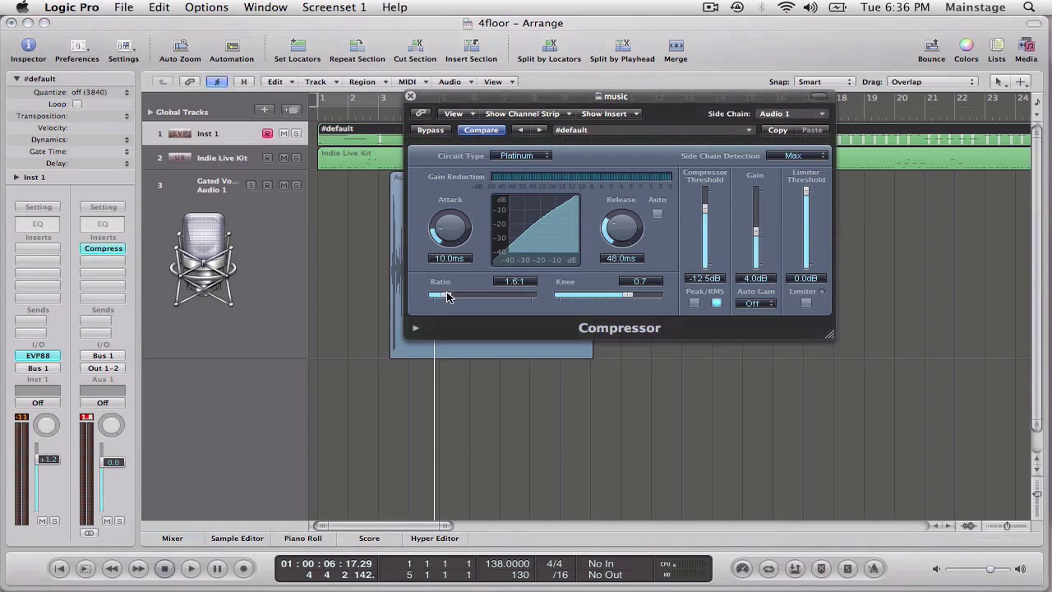
pyautogui.moveTo(440, 295); pyautogui.dragTo(464, 295)
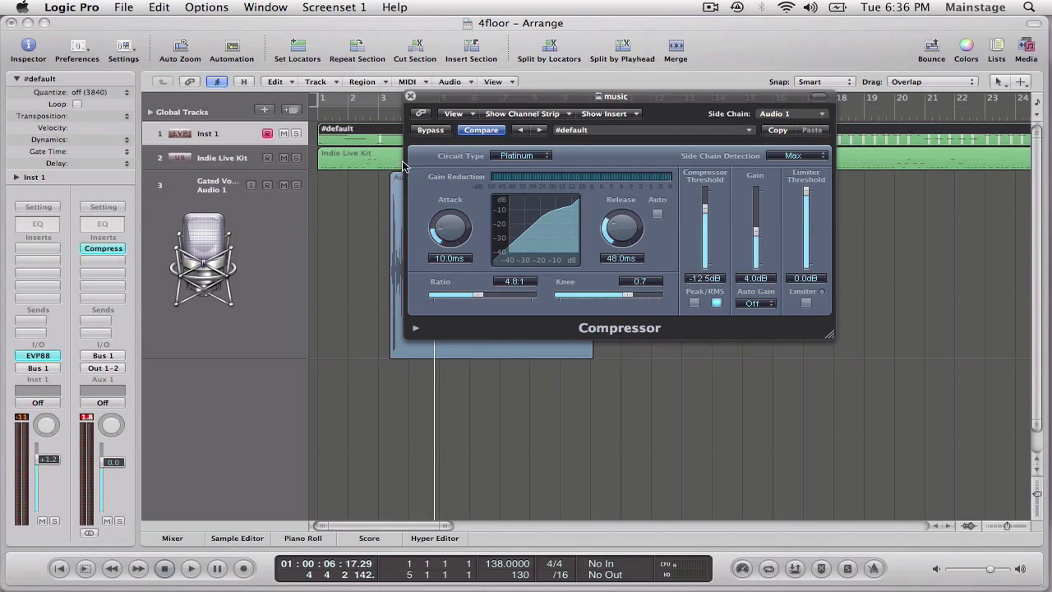
pyautogui.click(190, 568)
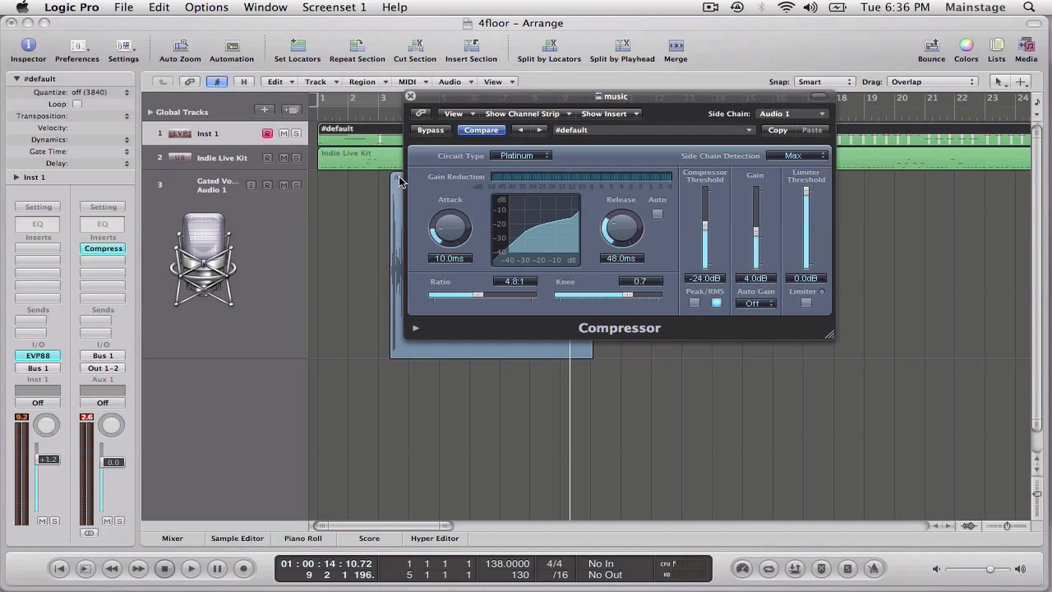
pyautogui.moveTo(388, 174)
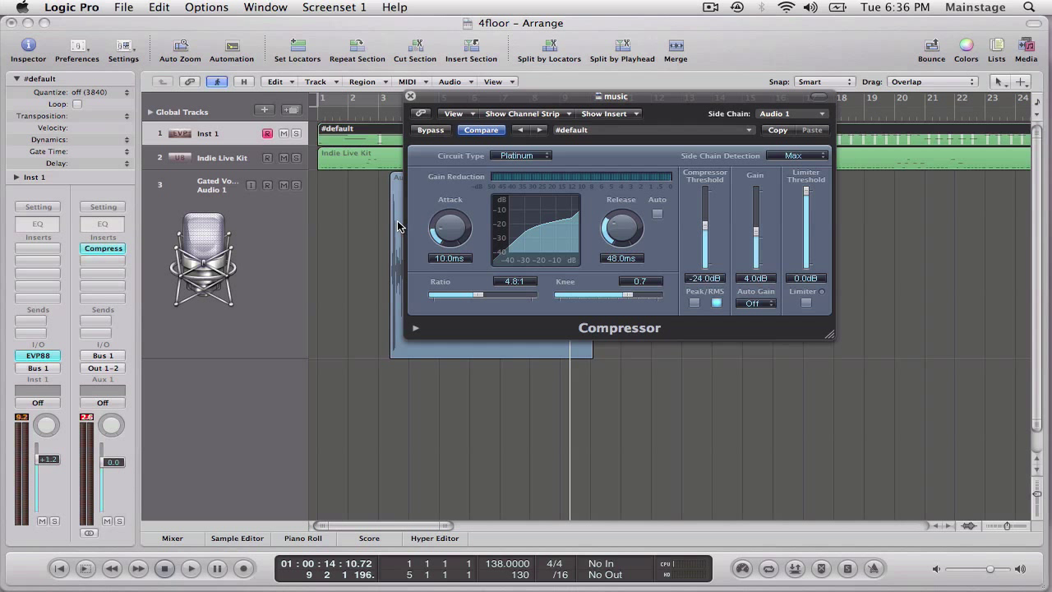
pyautogui.moveTo(798, 113)
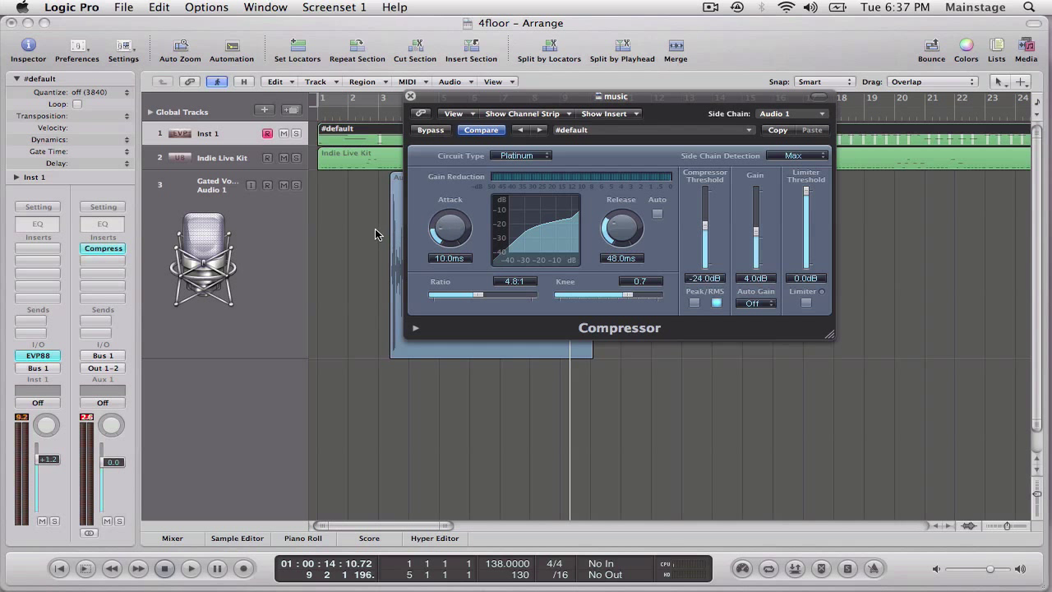
pyautogui.moveTo(341, 156)
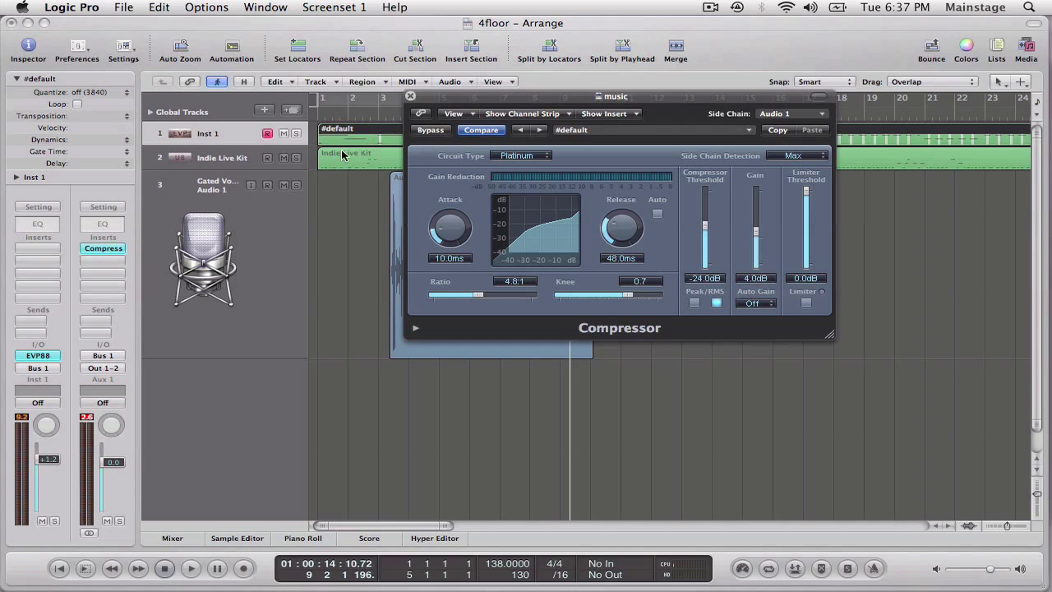
pyautogui.moveTo(577, 214)
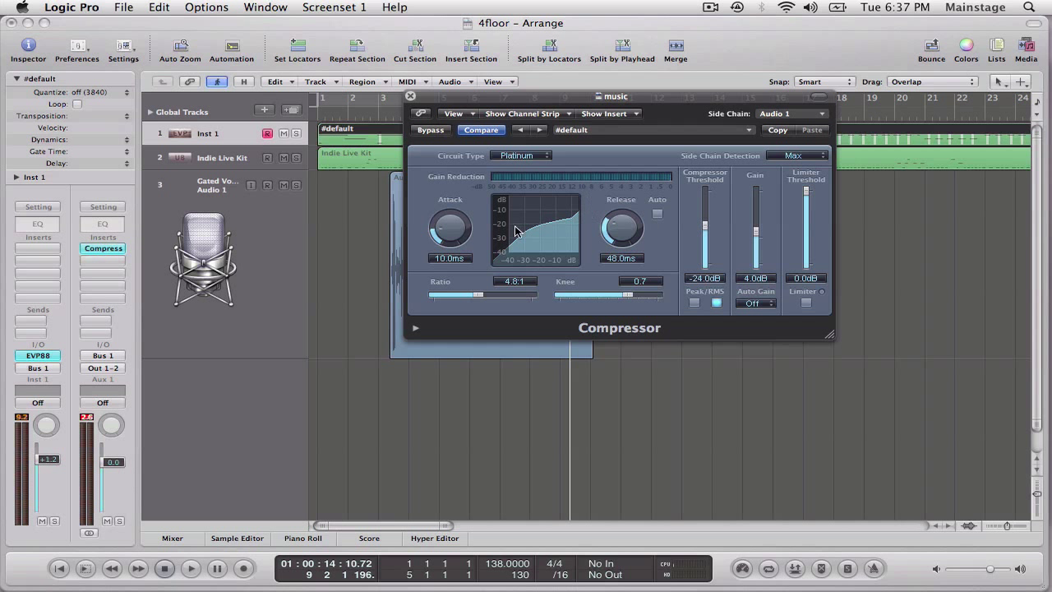
# Raise the compressor Release to 370 ms and play back to hear the ducking.
pyautogui.moveTo(622, 230); pyautogui.dragTo(623, 213)
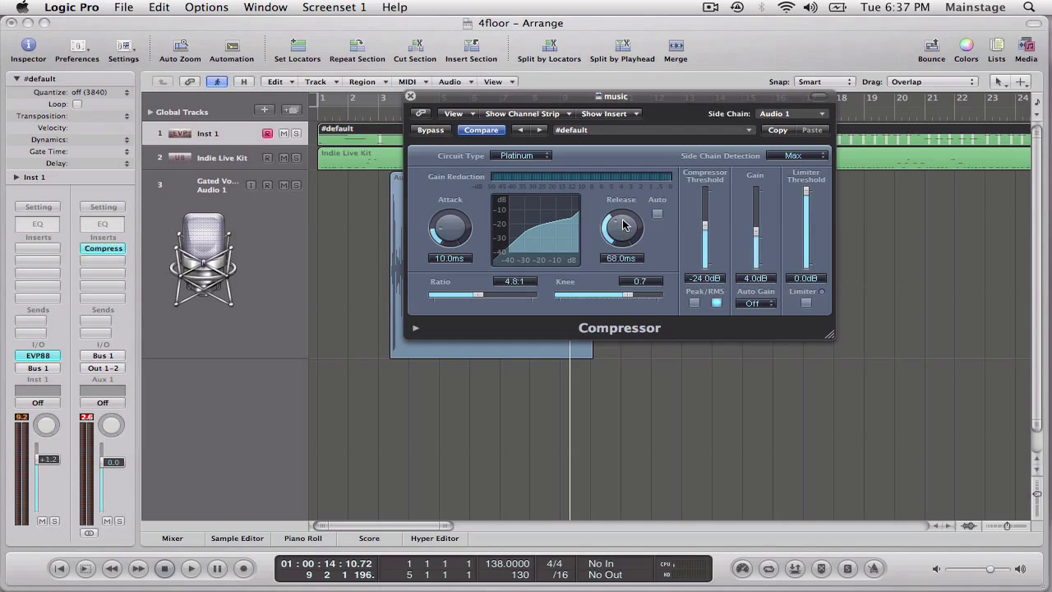
pyautogui.moveTo(624, 226); pyautogui.dragTo(629, 210)
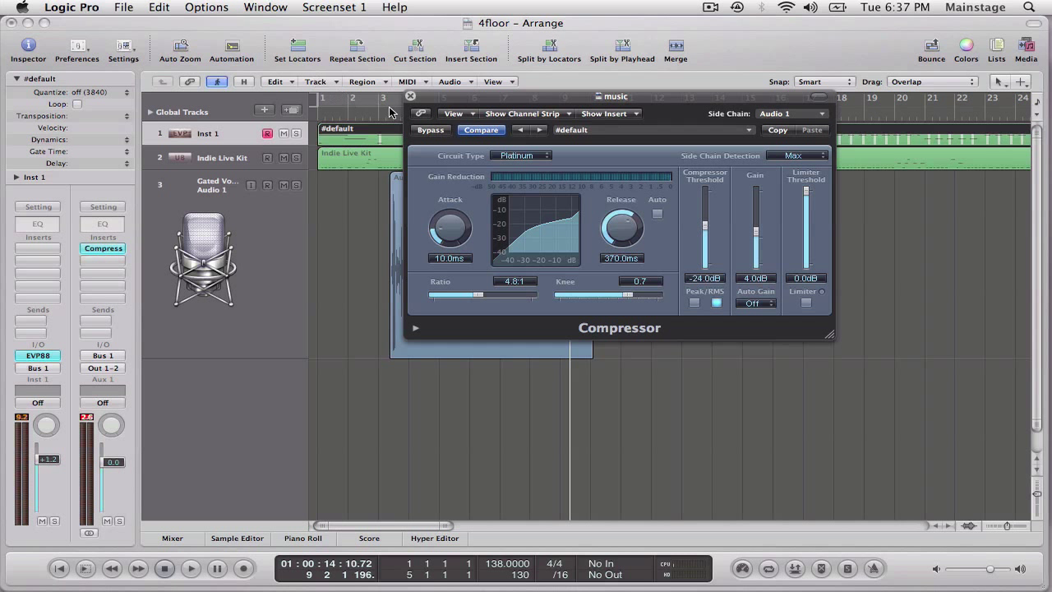
pyautogui.moveTo(596, 228)
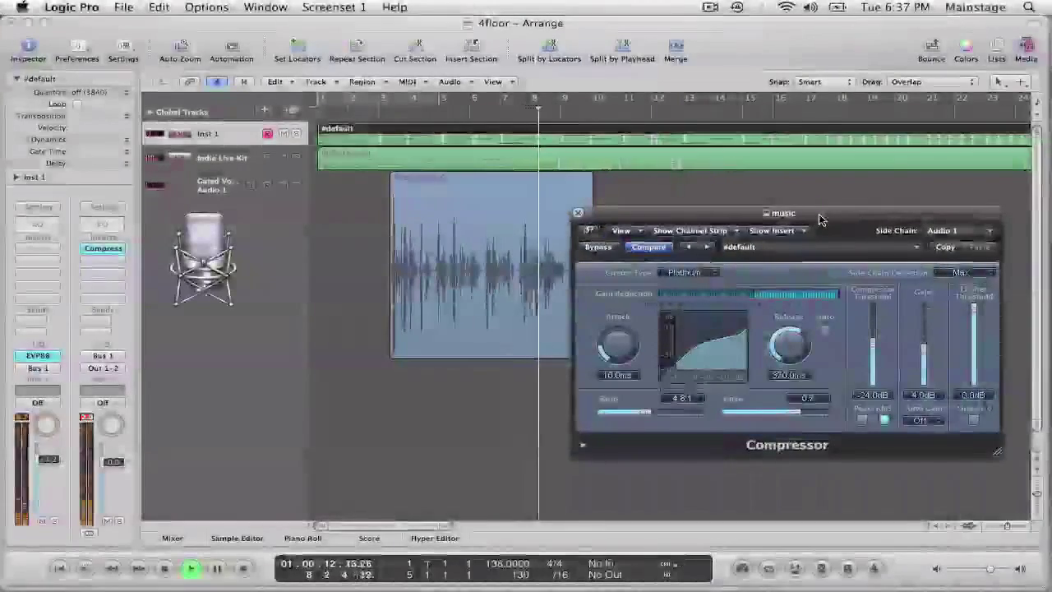
pyautogui.click(190, 568)
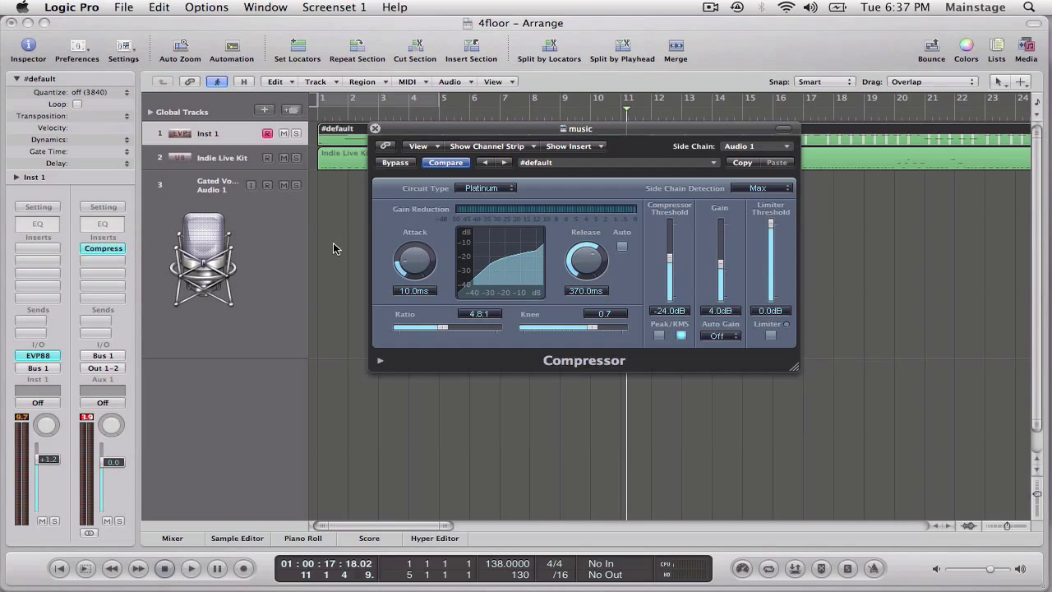
pyautogui.moveTo(625, 125)
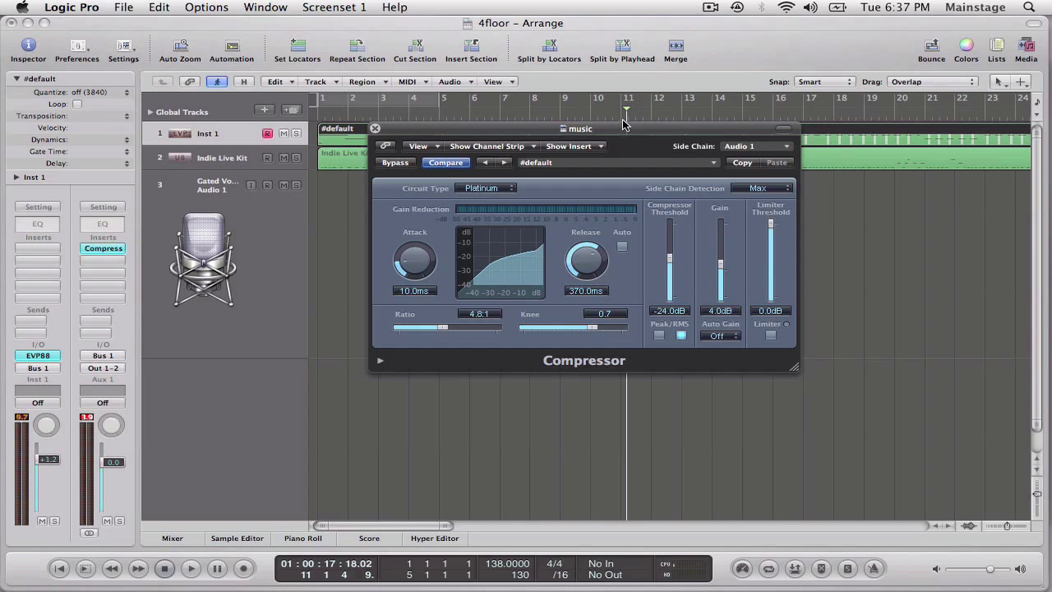
pyautogui.moveTo(634, 152)
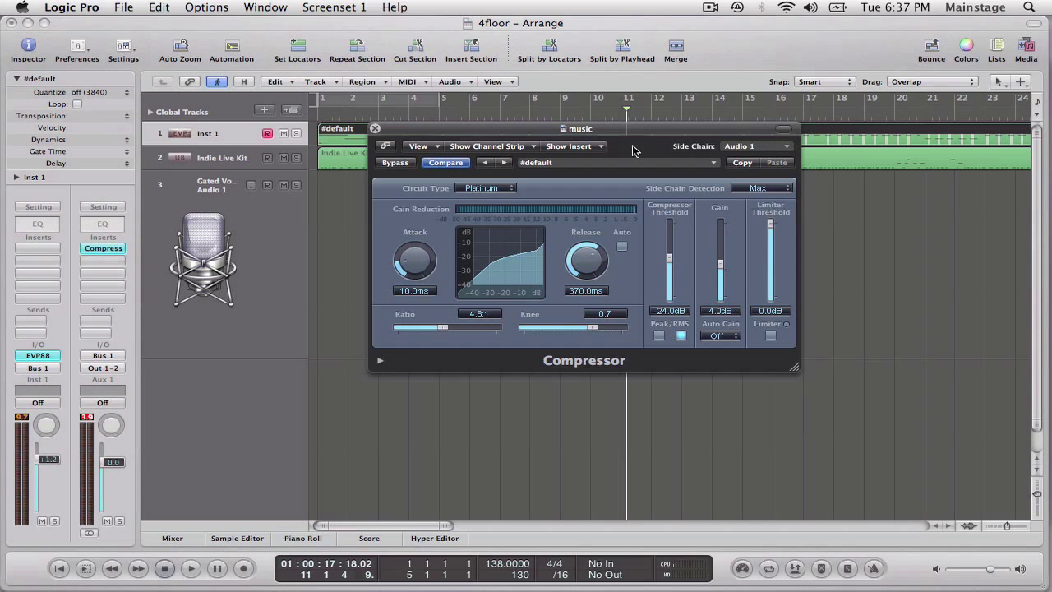
pyautogui.moveTo(415, 136)
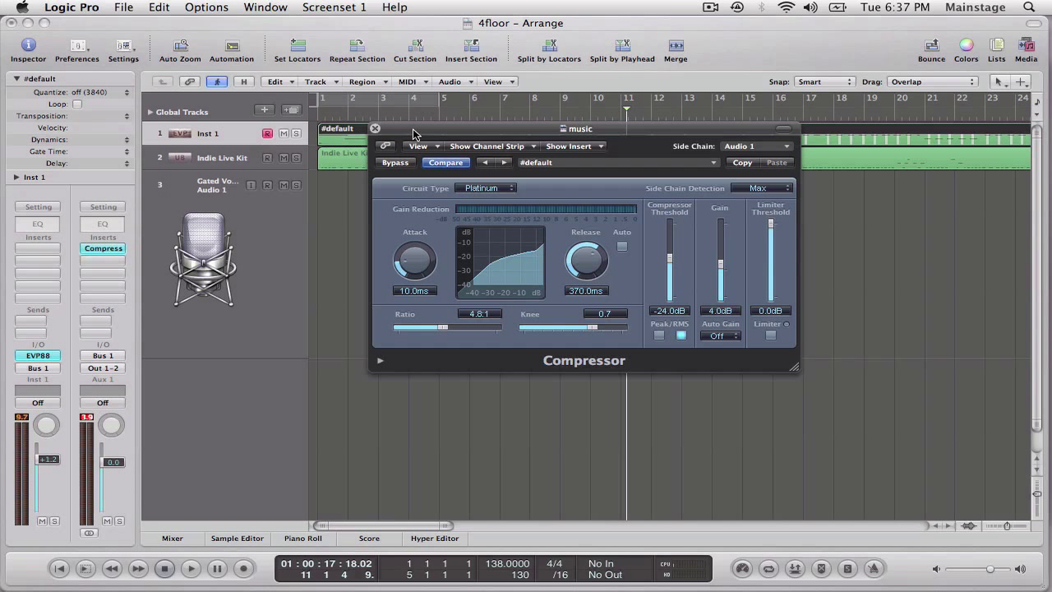